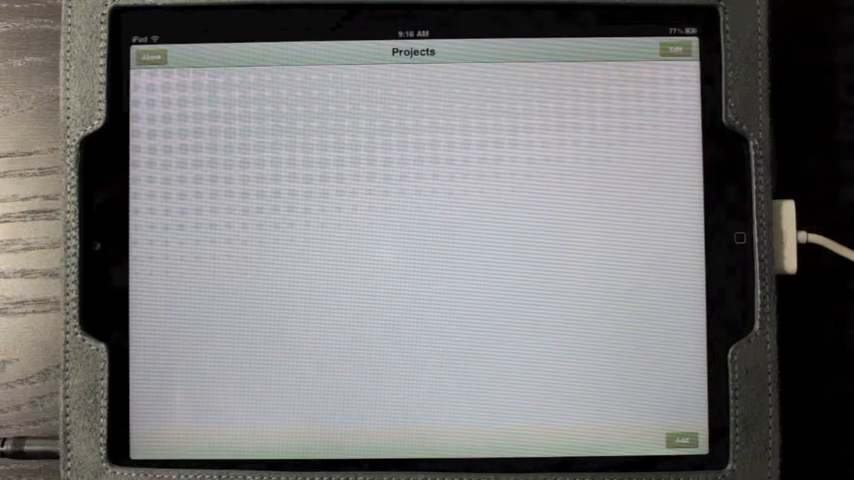
Create a new project named Project1 and open its Meeting Setup screen
{"action": "left_click", "coordinate": [681, 441]}
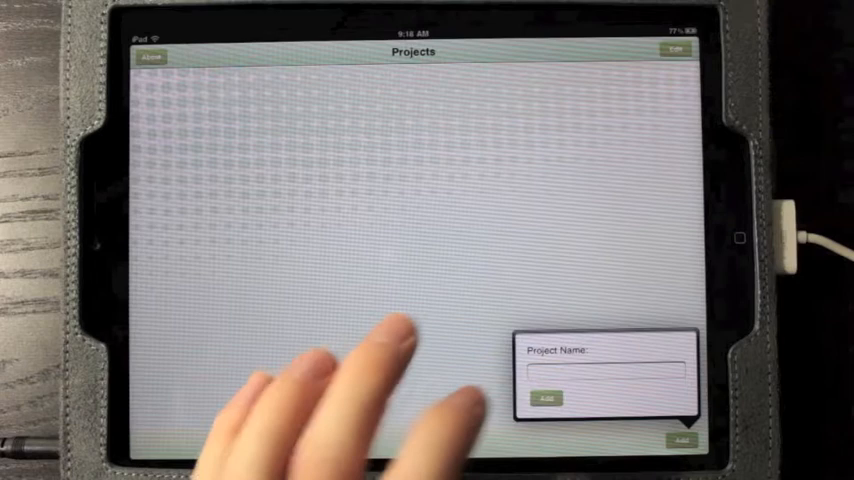
{"action": "left_click", "coordinate": [595, 372]}
{"action": "type", "text": "Project1"}
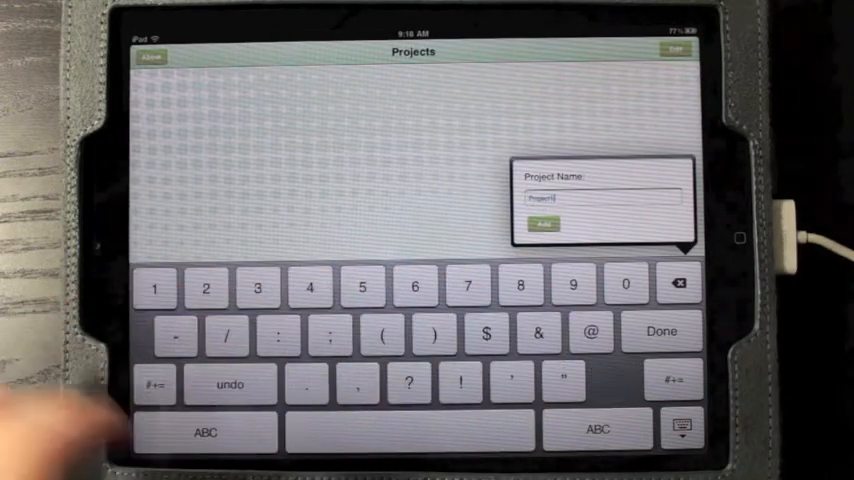
{"action": "left_click", "coordinate": [543, 222]}
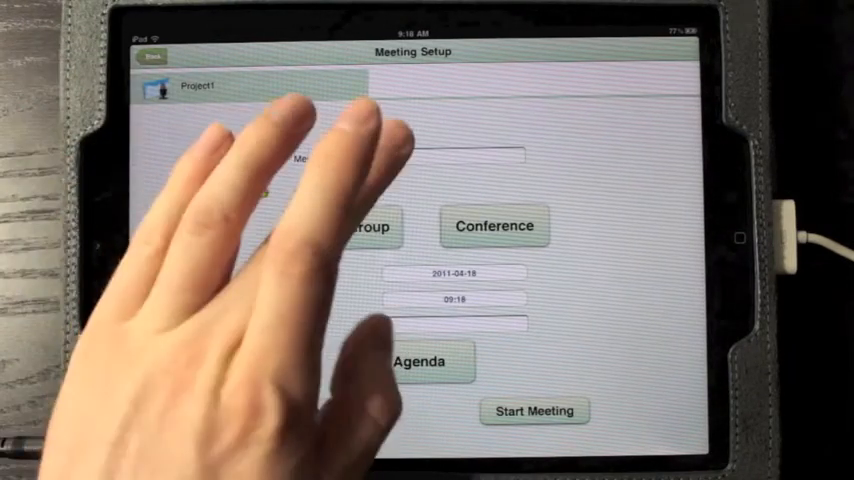
Name the meeting Meeting1 and enter guest names at the small-group table seats
{"action": "left_click", "coordinate": [452, 157]}
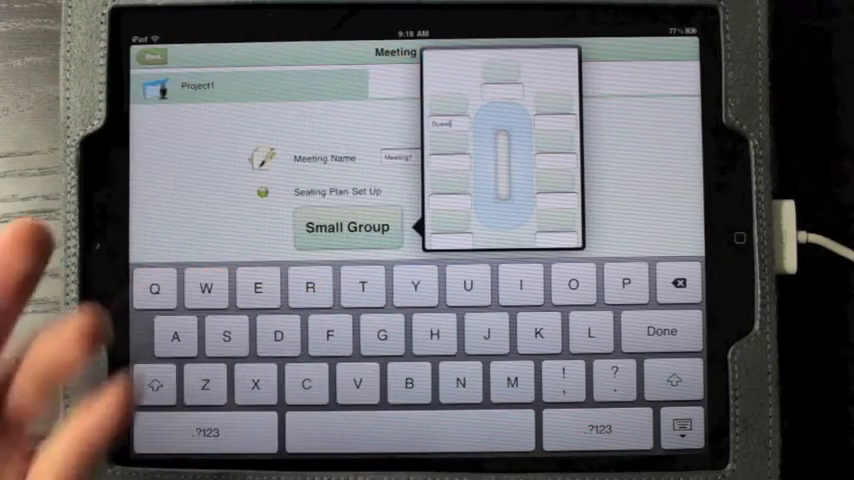
{"action": "left_click", "coordinate": [206, 432]}
{"action": "type", "text": "Gu"}
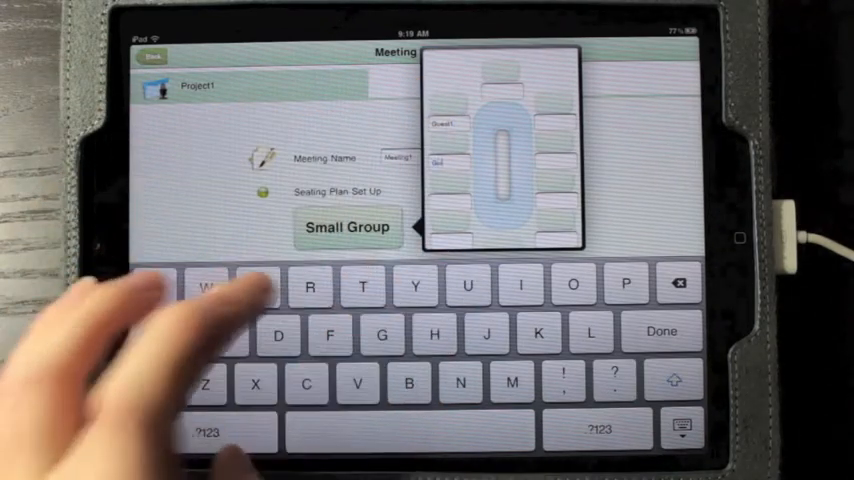
{"action": "left_click", "coordinate": [206, 431]}
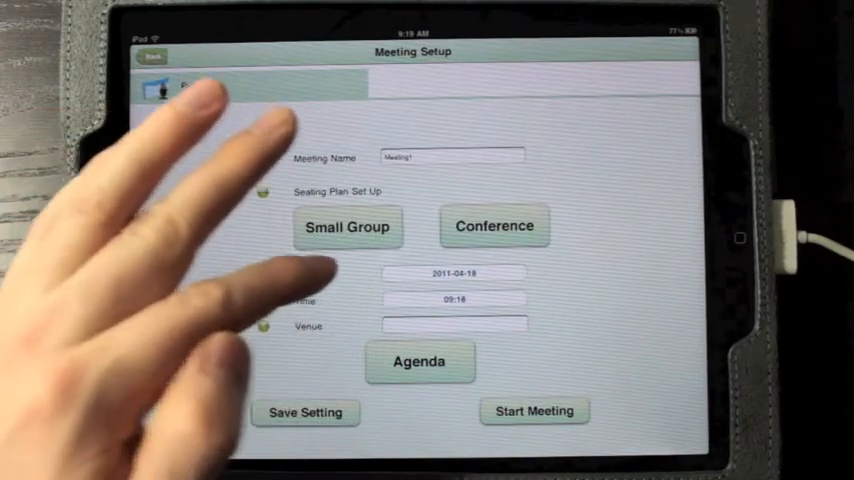
Enter Office as the meeting venue and bring up the agenda
{"action": "left_click", "coordinate": [452, 158]}
{"action": "type", "text": "Office"}
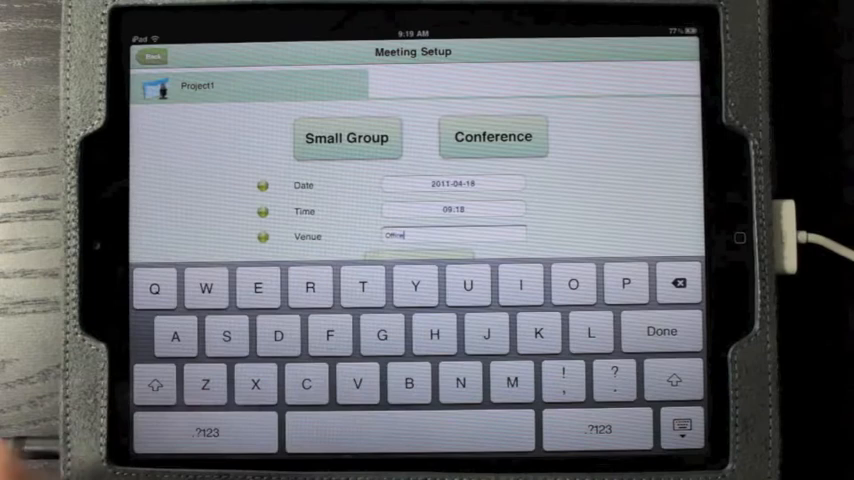
{"action": "left_click", "coordinate": [662, 331]}
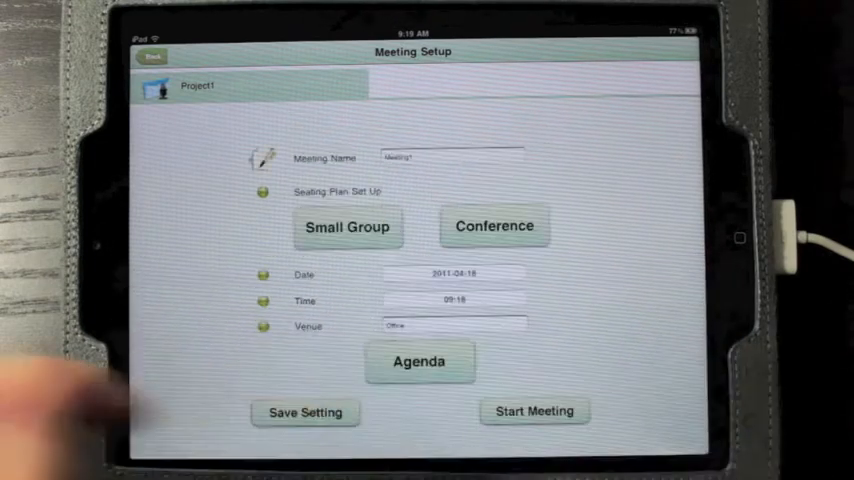
{"action": "left_click", "coordinate": [418, 361]}
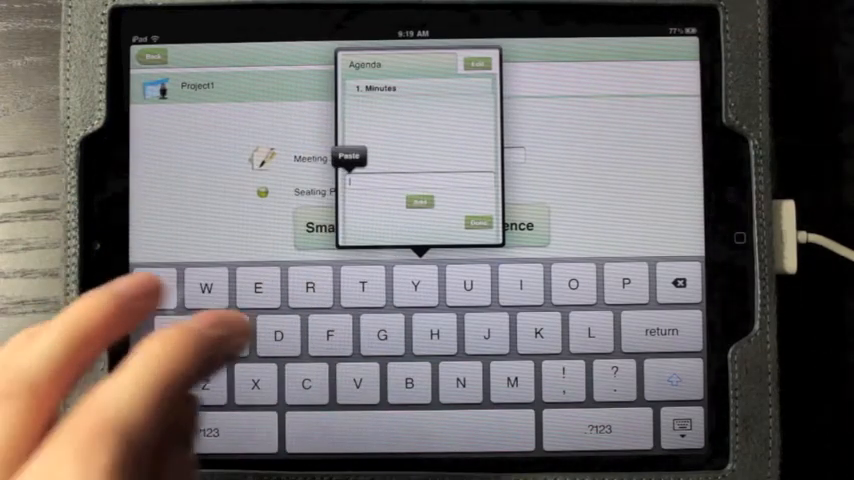
Add Fiscal year and a third item to the Meeting1 agenda
{"action": "left_click", "coordinate": [349, 156]}
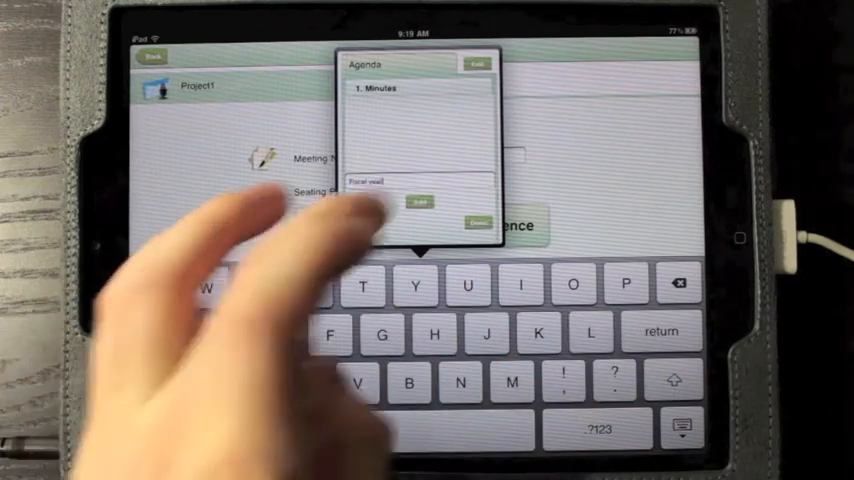
{"action": "left_click", "coordinate": [419, 202]}
{"action": "type", "text": "Projected sal"}
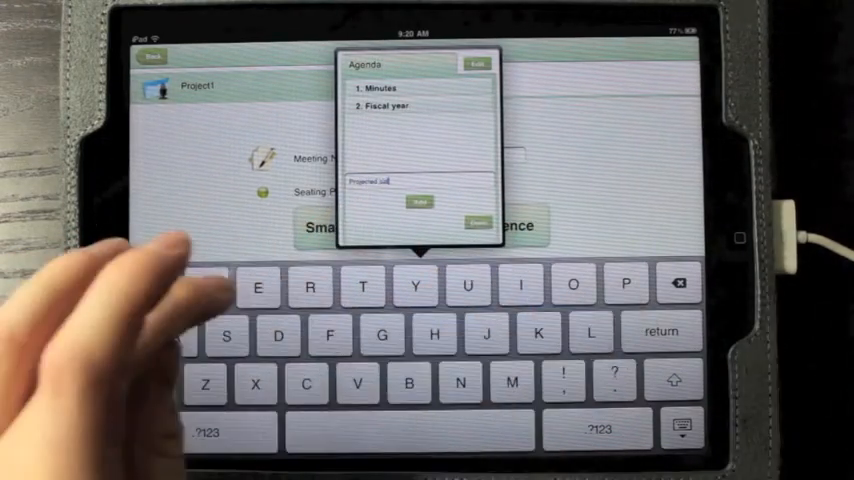
{"action": "left_click", "coordinate": [418, 202]}
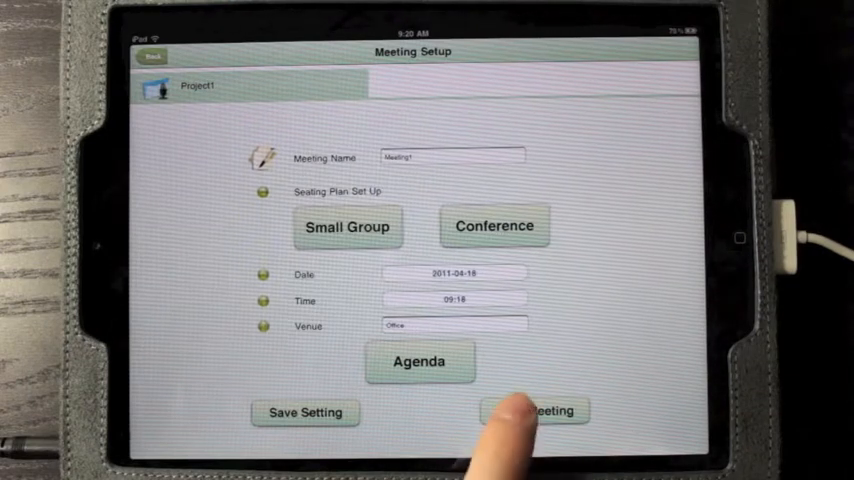
Start Meeting1 and answer the audio recording prompt
{"action": "left_click", "coordinate": [547, 410]}
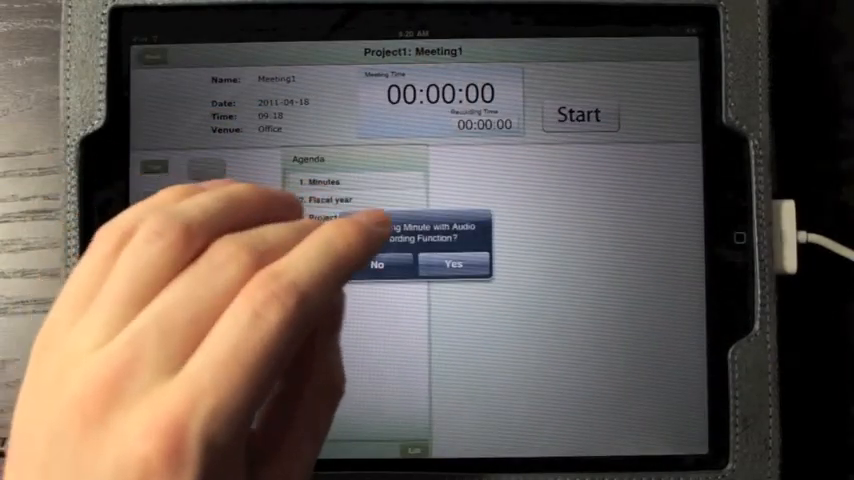
{"action": "left_click", "coordinate": [453, 265]}
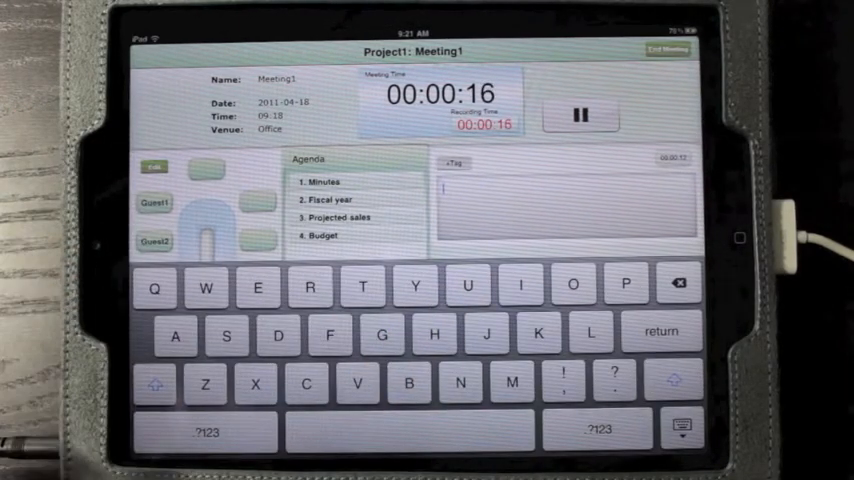
Type Guest1's note 'This was a good year' and tag it Year
{"action": "type", "text": "This was a"}
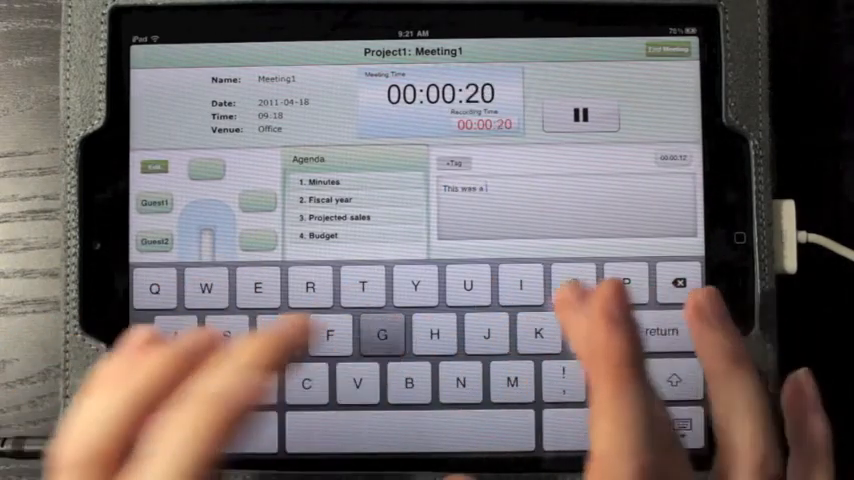
{"action": "type", "text": "good yes"}
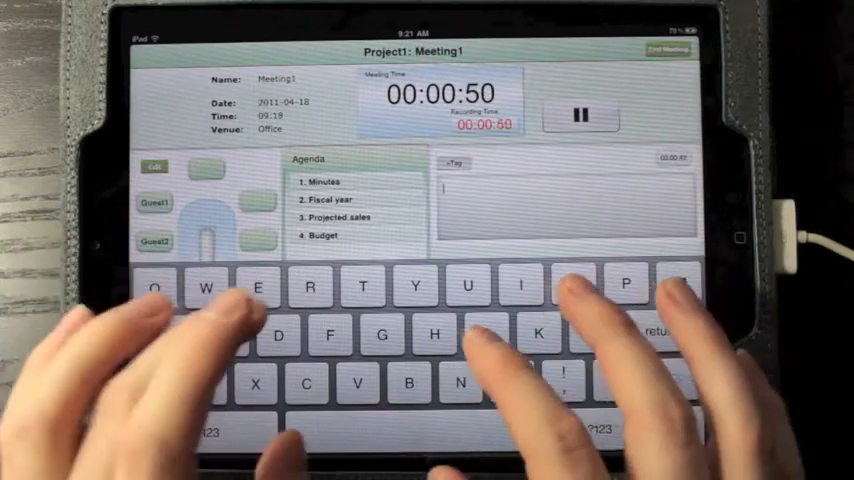
Type the profitability note and tag it with a new Profit tag
{"action": "type", "text": "We wil"}
{"action": "type", "text": "Profit"}
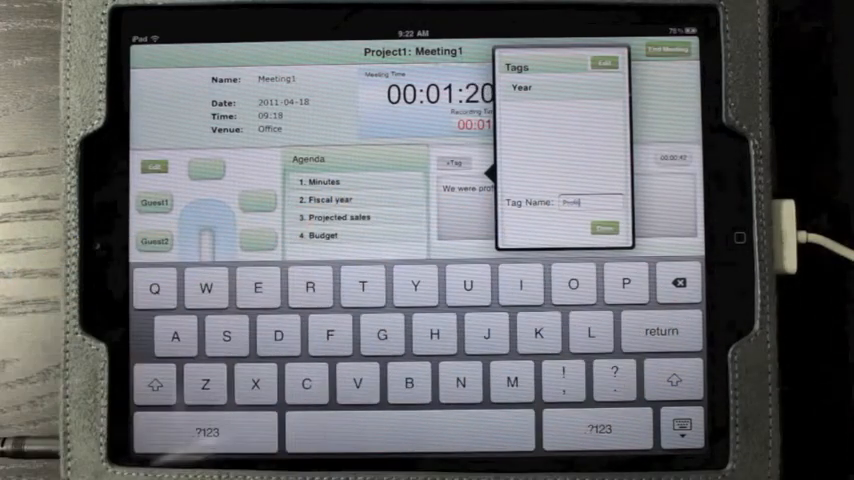
{"action": "left_click", "coordinate": [599, 231]}
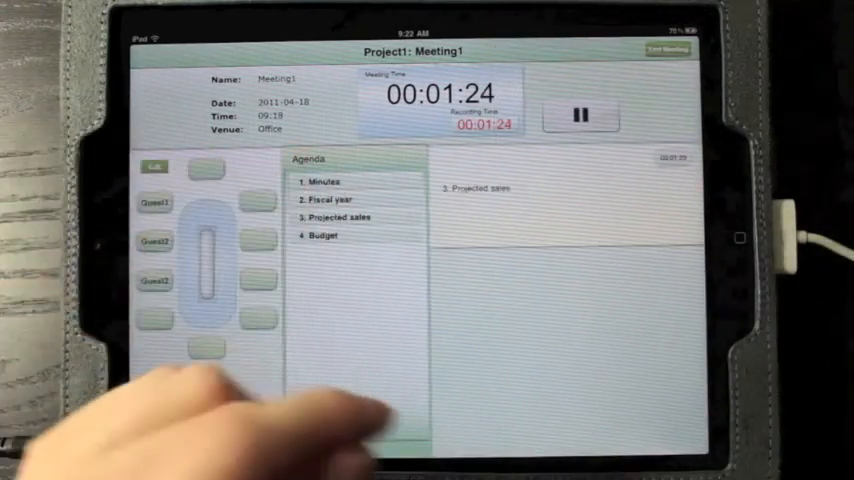
Log a Guest2 note reading 'Hey' tagged with the Hey tag
{"action": "left_click", "coordinate": [560, 200]}
{"action": "type", "text": "Hey"}
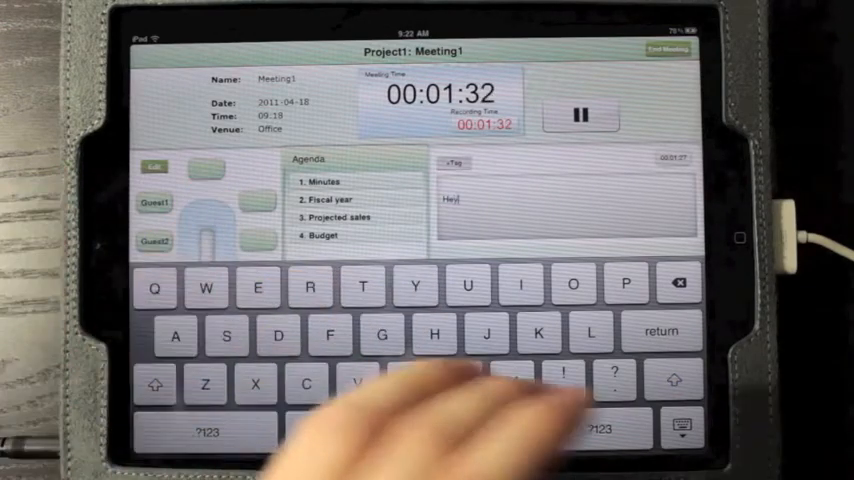
{"action": "left_click", "coordinate": [459, 163]}
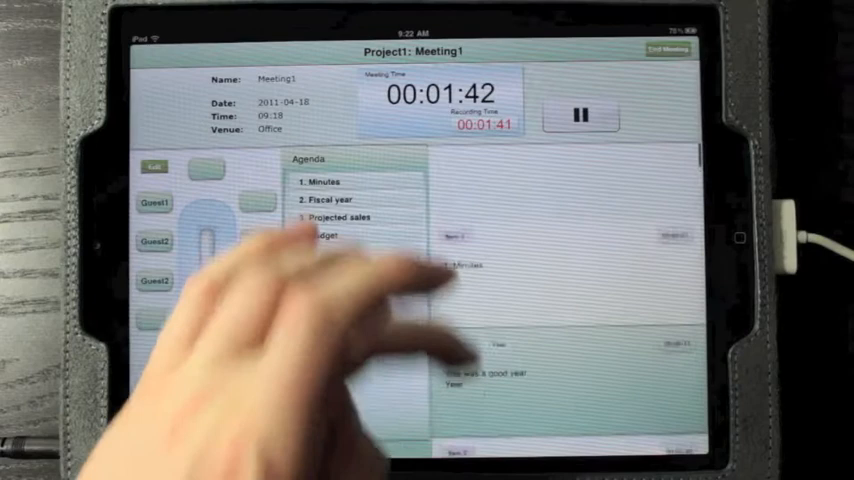
{"action": "left_click", "coordinate": [581, 114]}
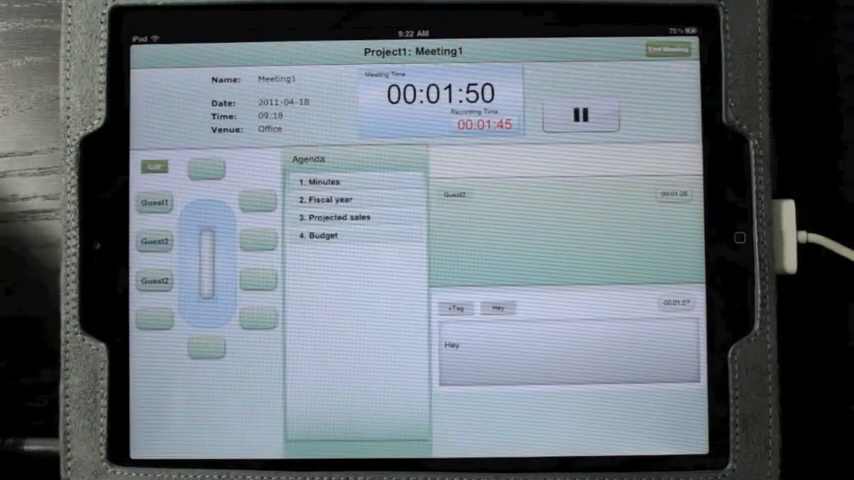
Tap End Meeting to pause recording and raise the End Meeting and Quit? alert
{"action": "left_click", "coordinate": [581, 114]}
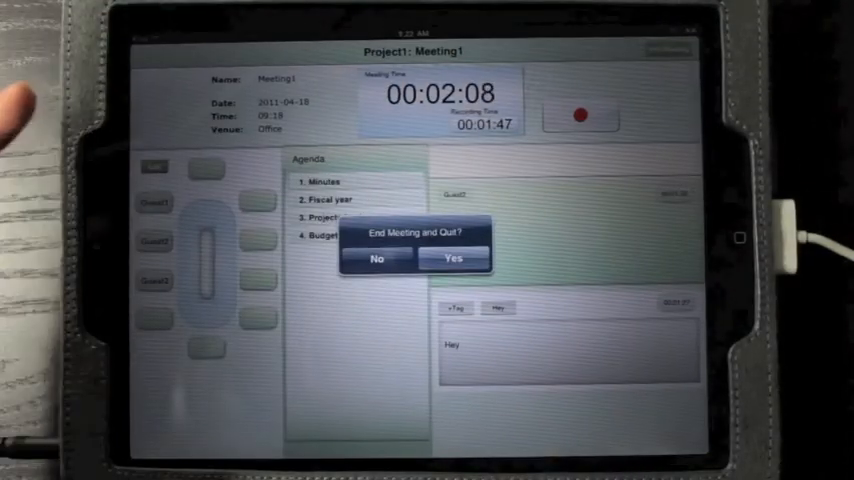
Confirm Yes to end Meeting1 and open its 00:02:10 minutes review
{"action": "left_click", "coordinate": [453, 257]}
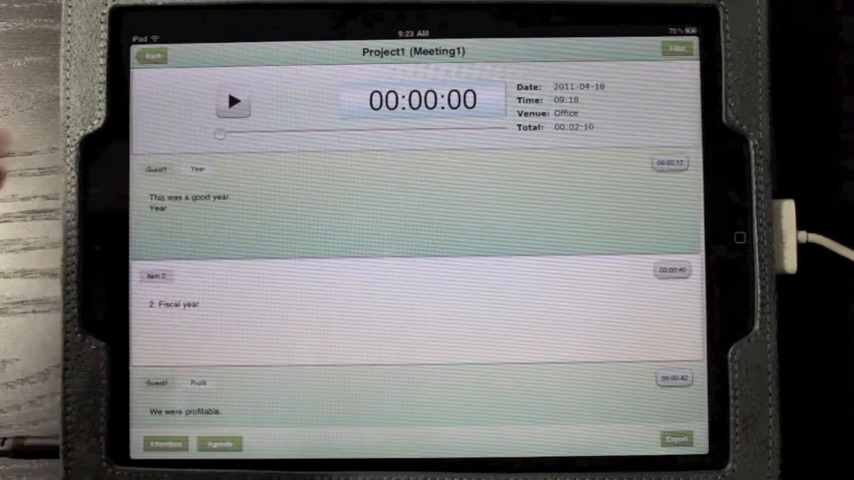
{"action": "left_click", "coordinate": [233, 101]}
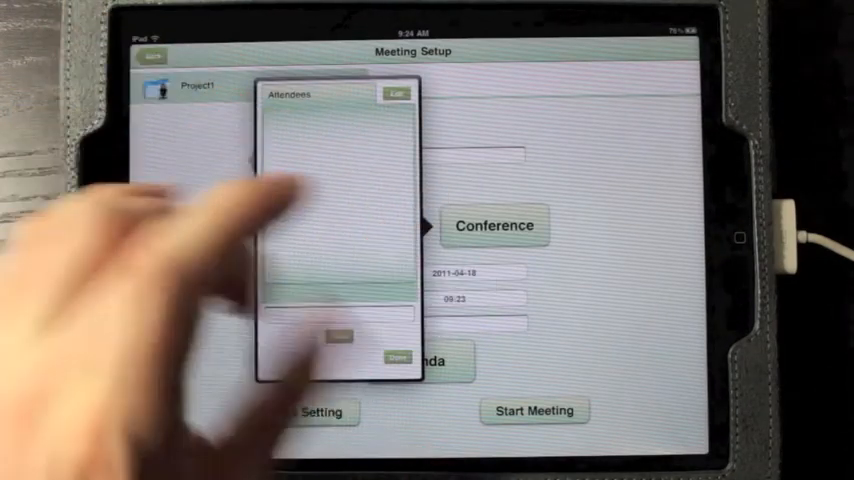
{"action": "left_click", "coordinate": [335, 195]}
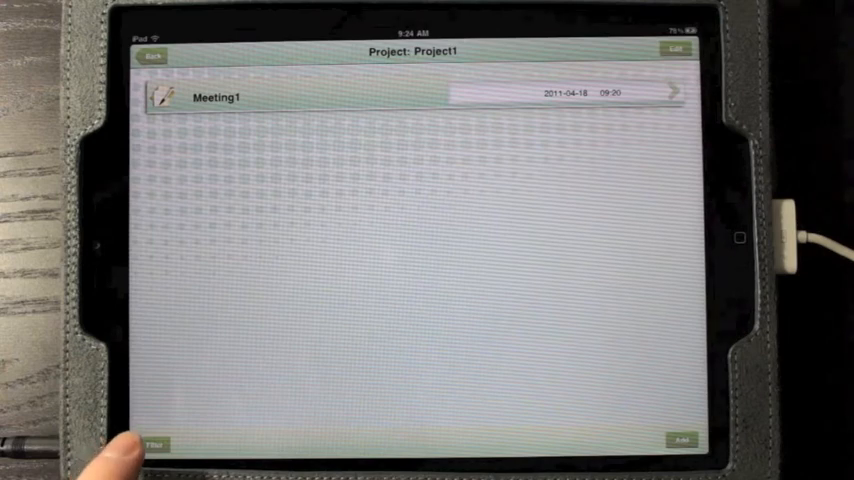
Open the meeting filter panel and dismiss the hint about removing filters
{"action": "left_click", "coordinate": [157, 443]}
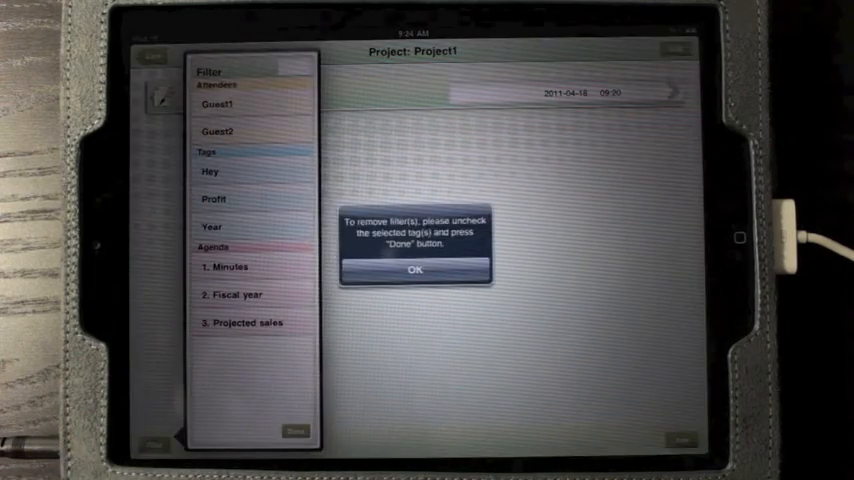
{"action": "left_click", "coordinate": [417, 270]}
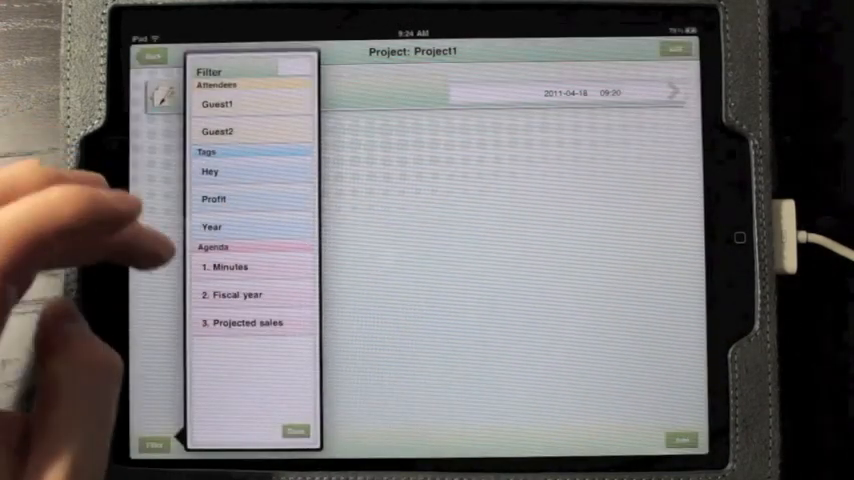